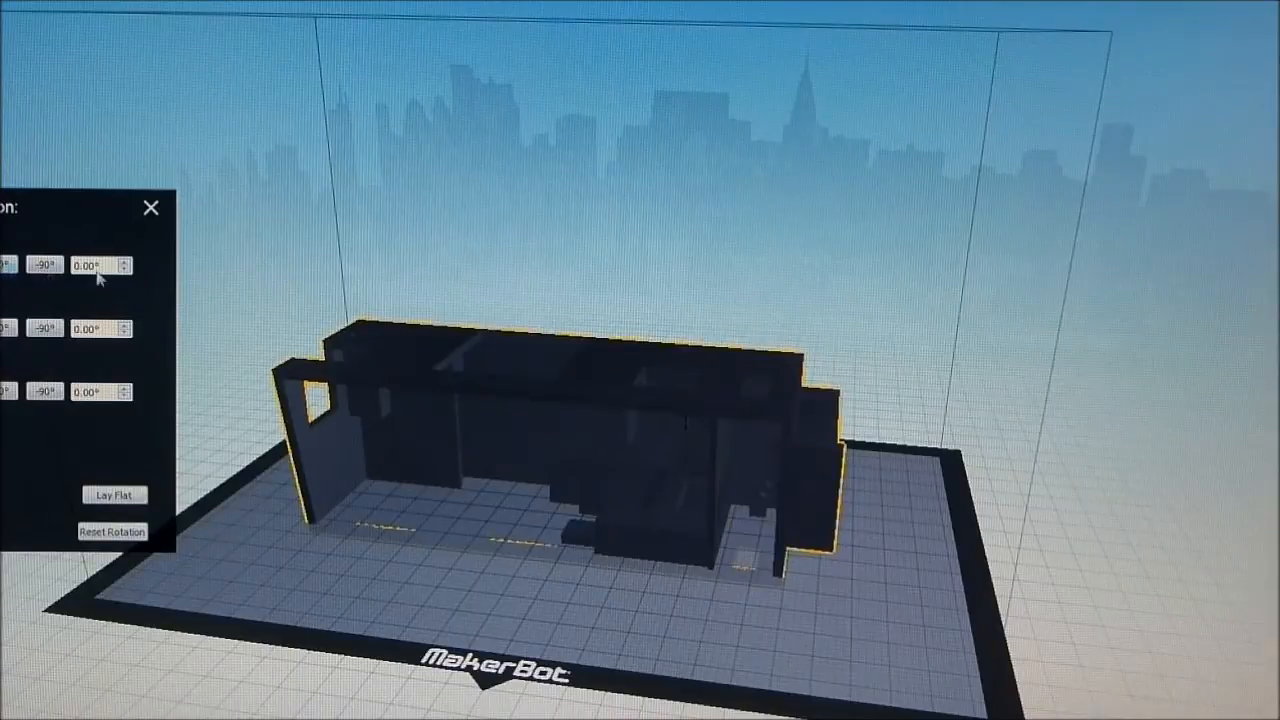
pyautogui.moveTo(43, 288)
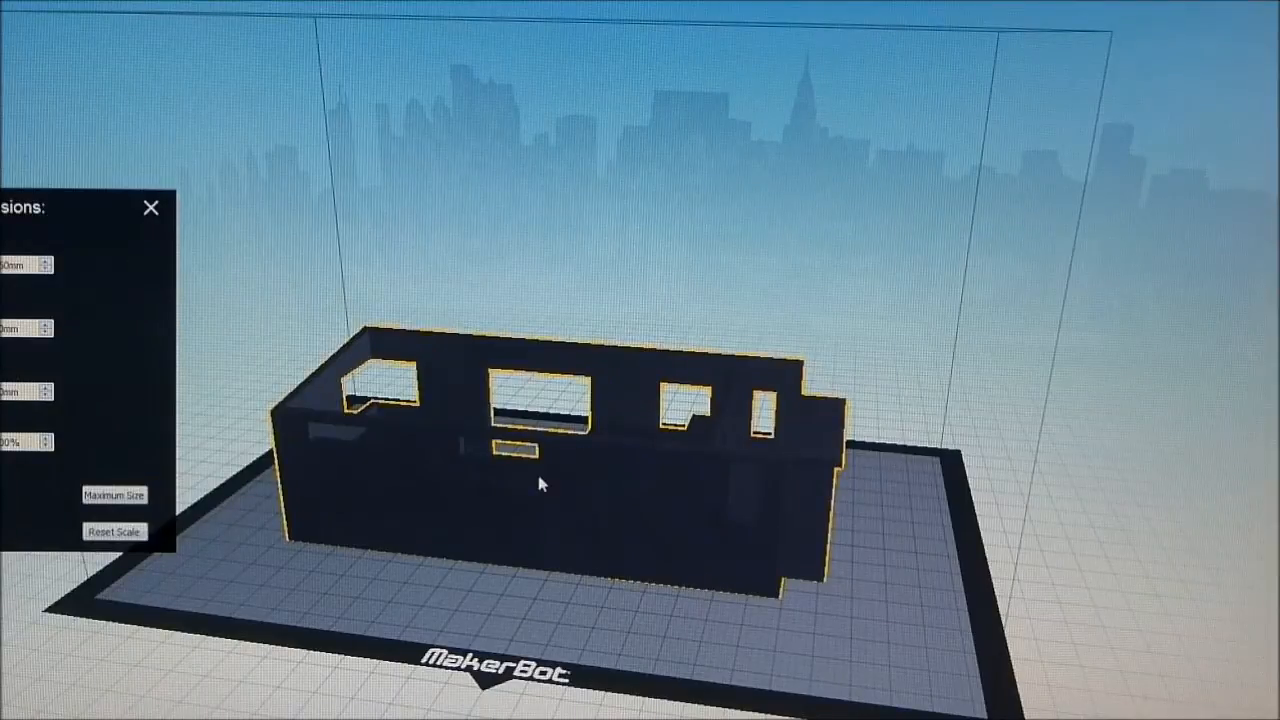
pyautogui.moveTo(407, 495)
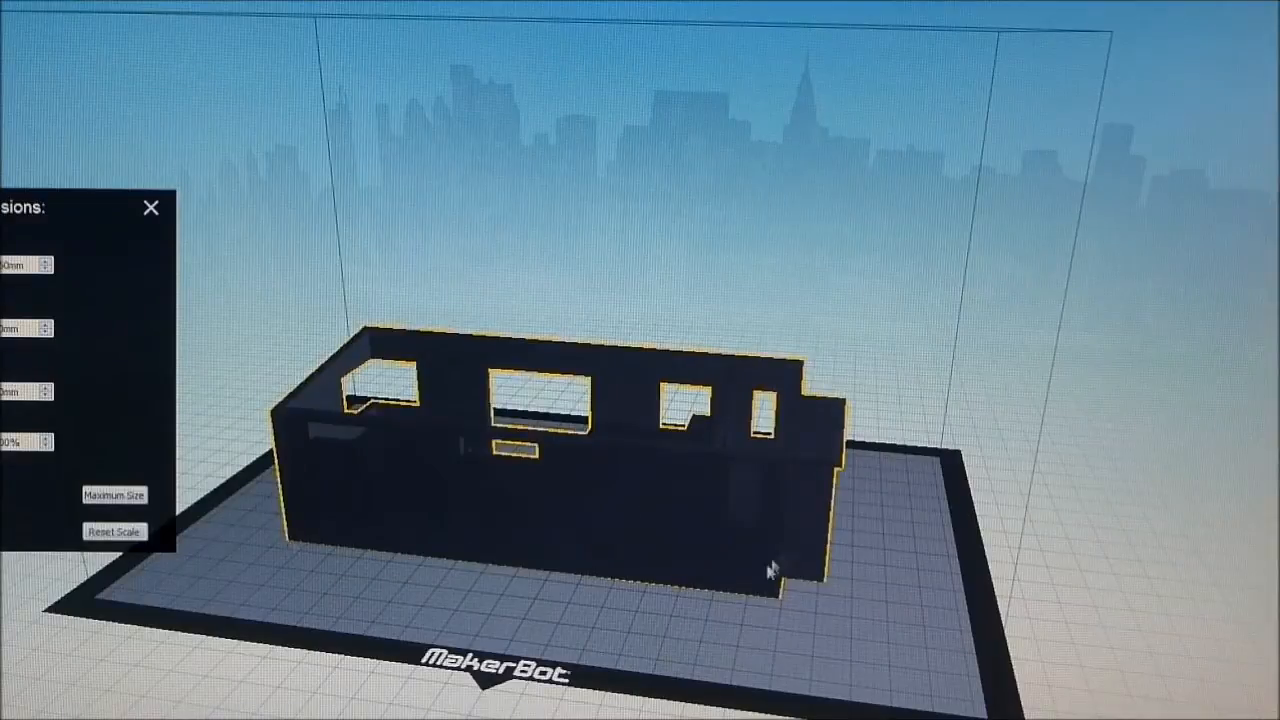
pyautogui.moveTo(278, 545)
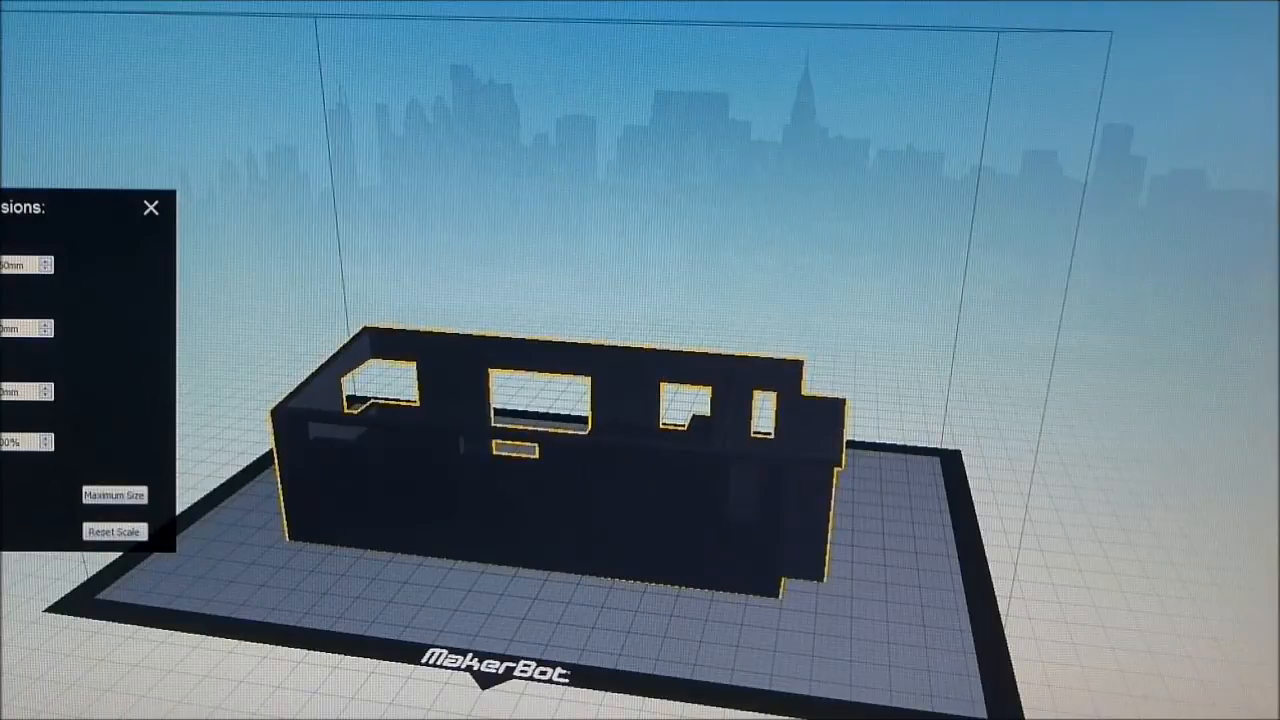
pyautogui.moveTo(158, 278)
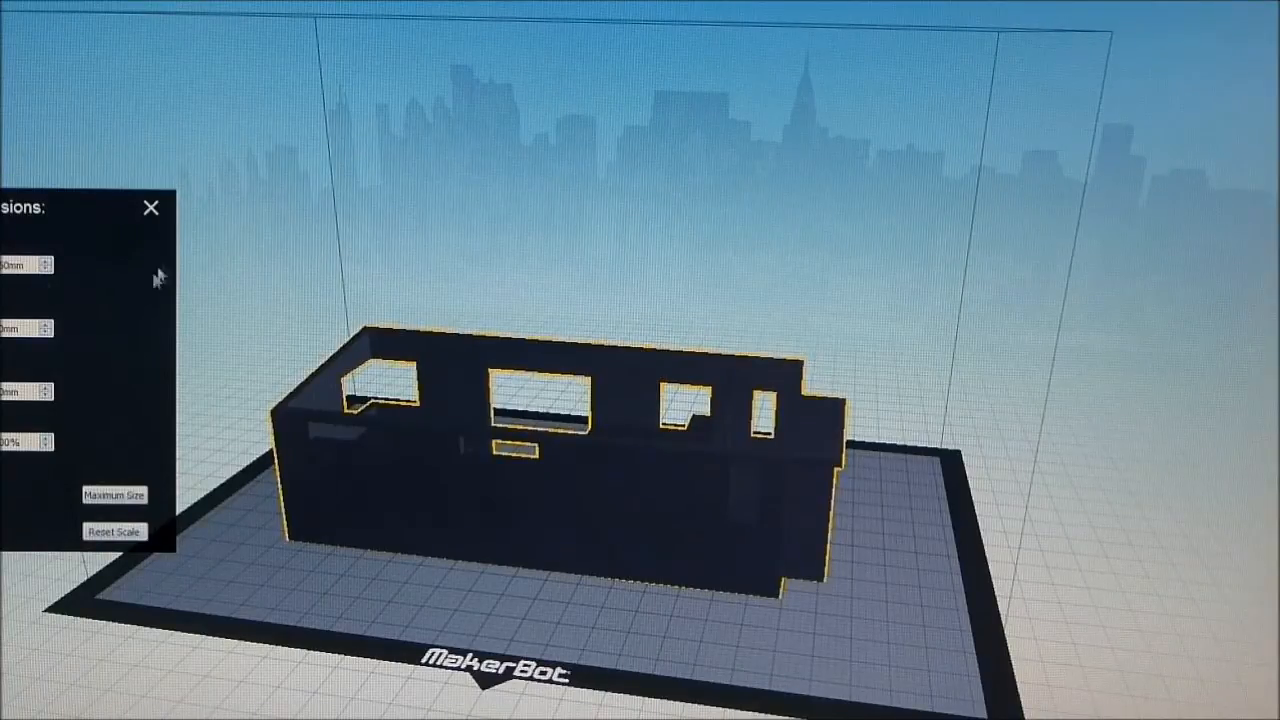
pyautogui.moveTo(335, 467)
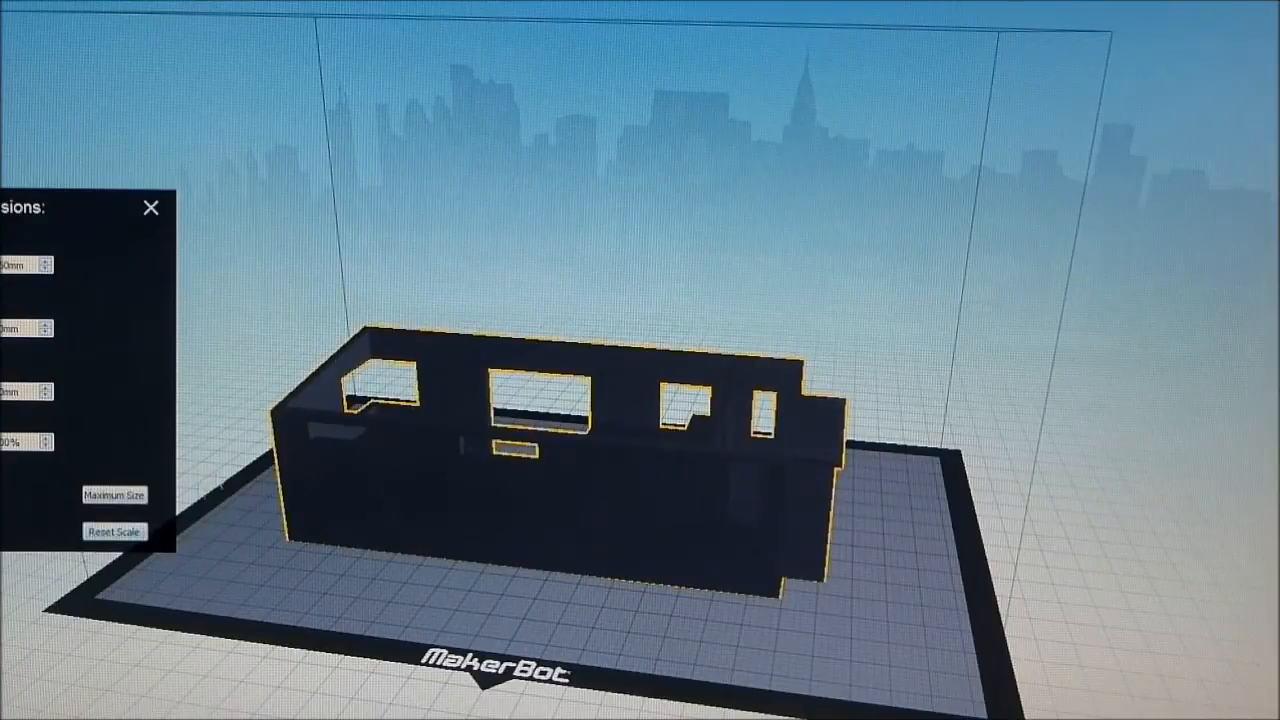
# - Set up file export at Low (Faster) resolution with 10% infill, 2 shells and 0.30 mm layers
pyautogui.click(151, 208)
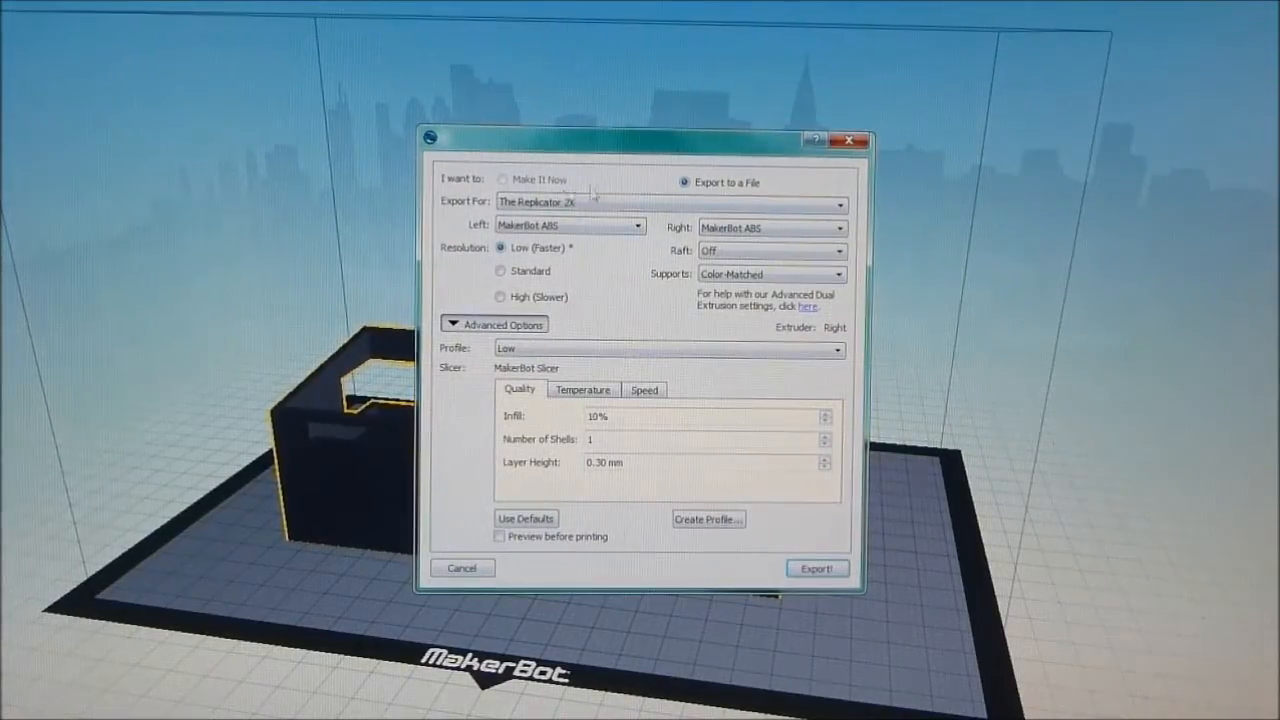
pyautogui.moveTo(843, 380)
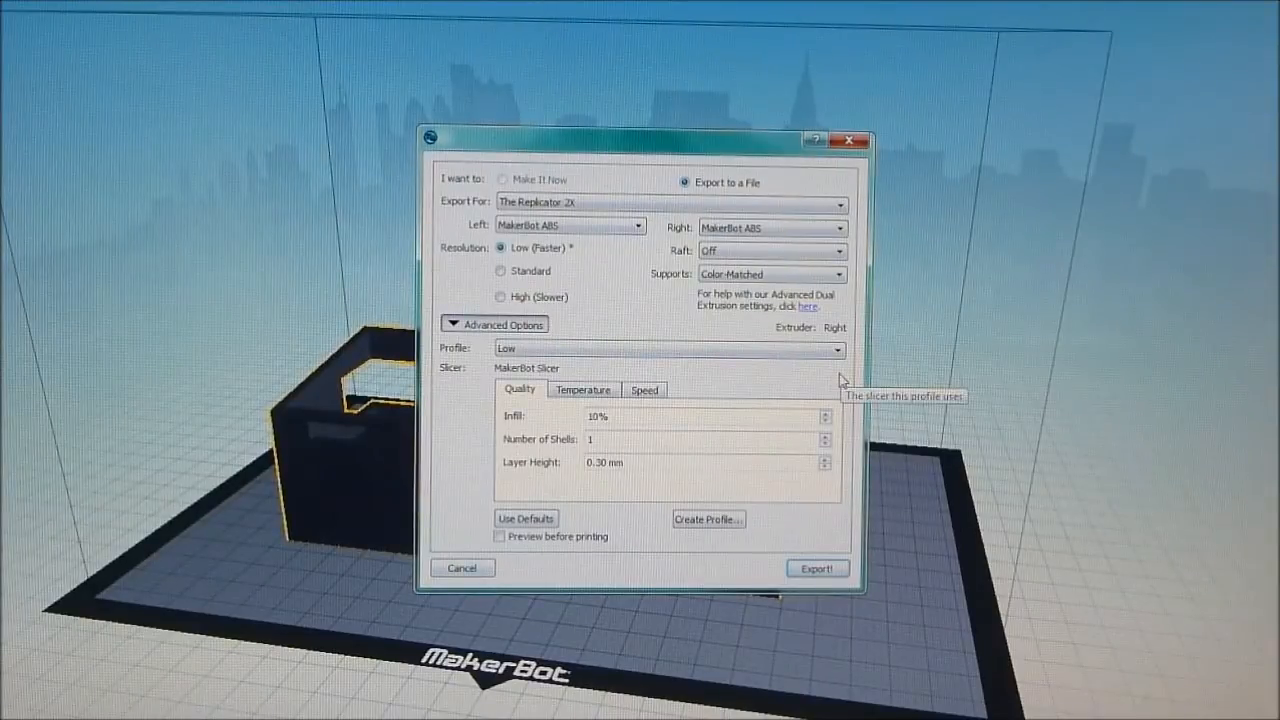
pyautogui.moveTo(585, 362)
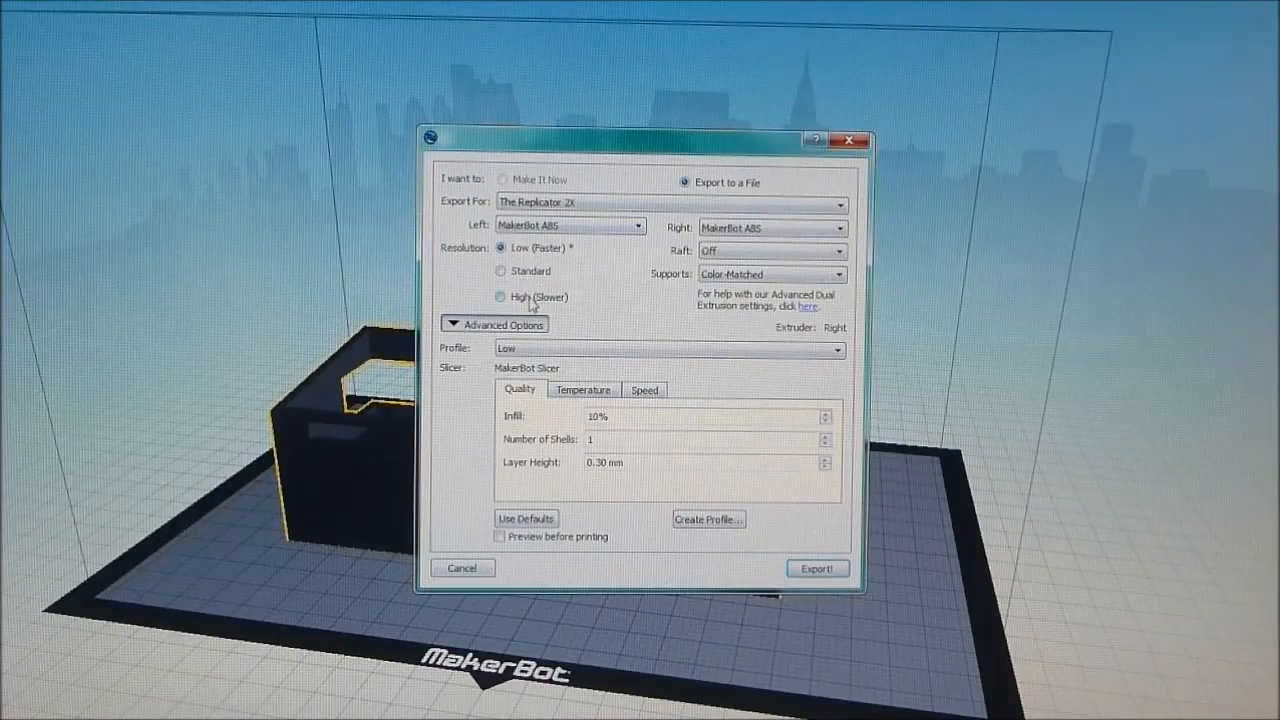
pyautogui.click(500, 296)
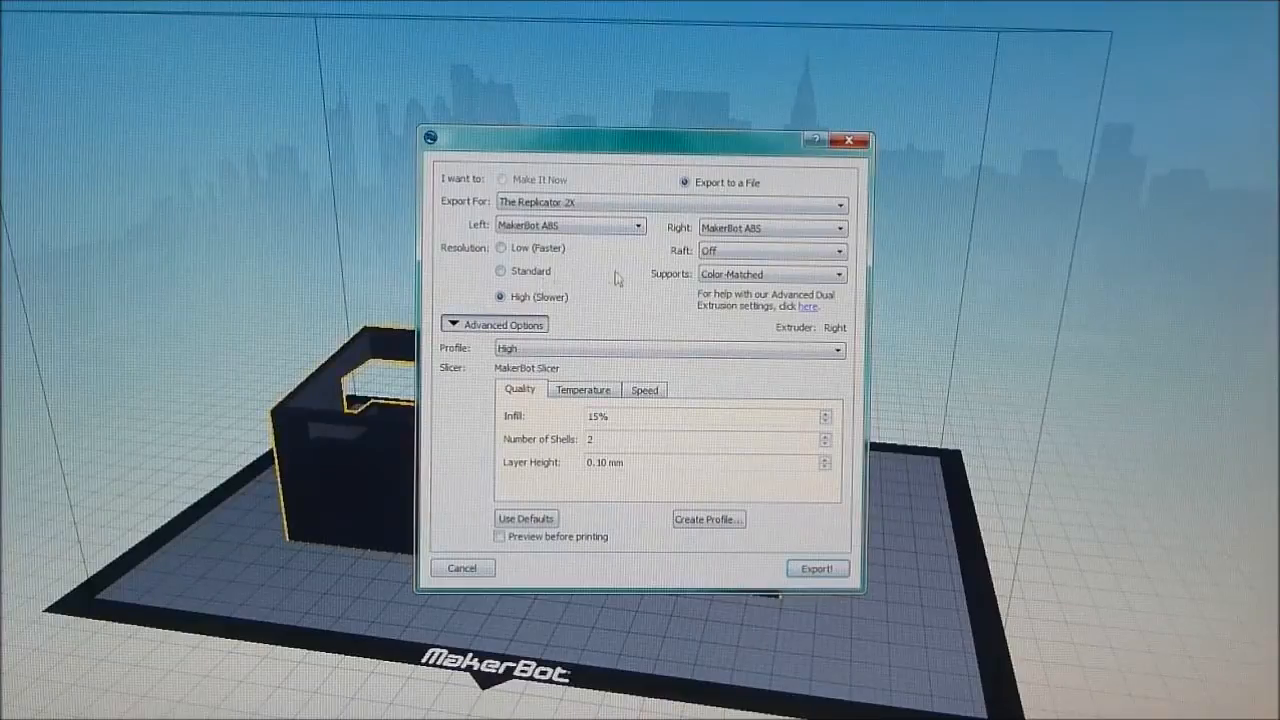
pyautogui.moveTo(540, 310)
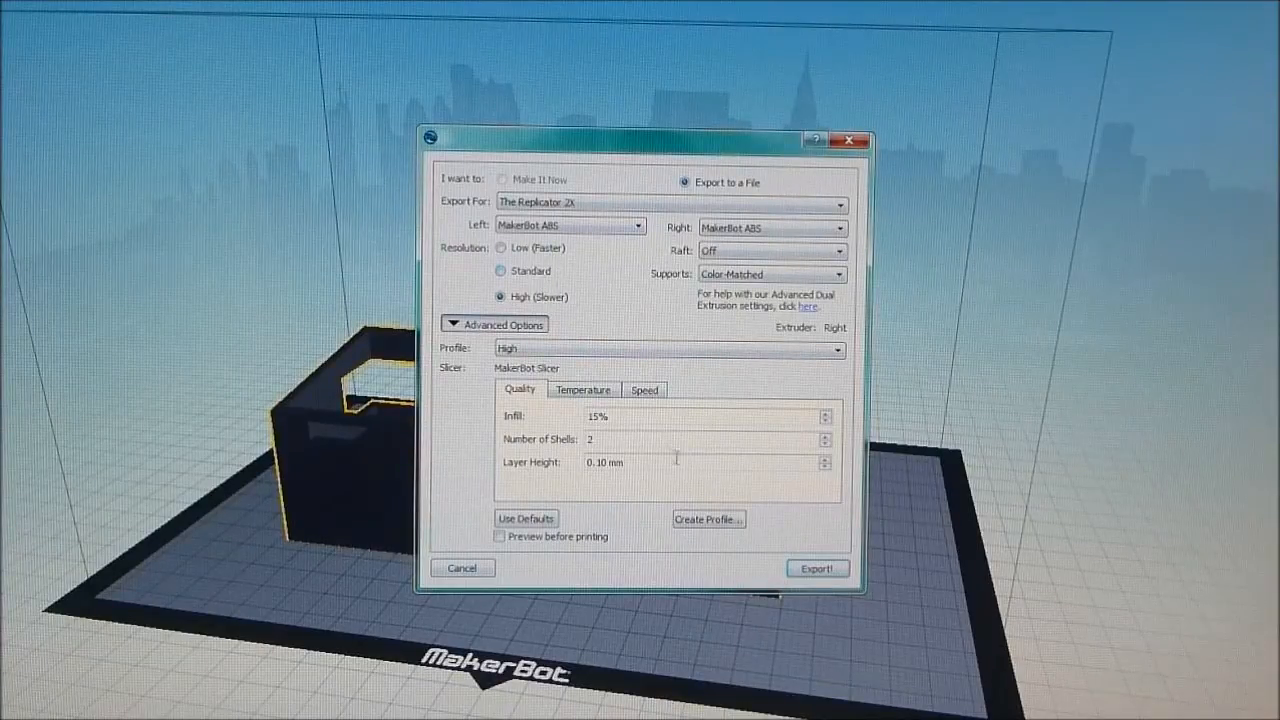
pyautogui.moveTo(625, 463)
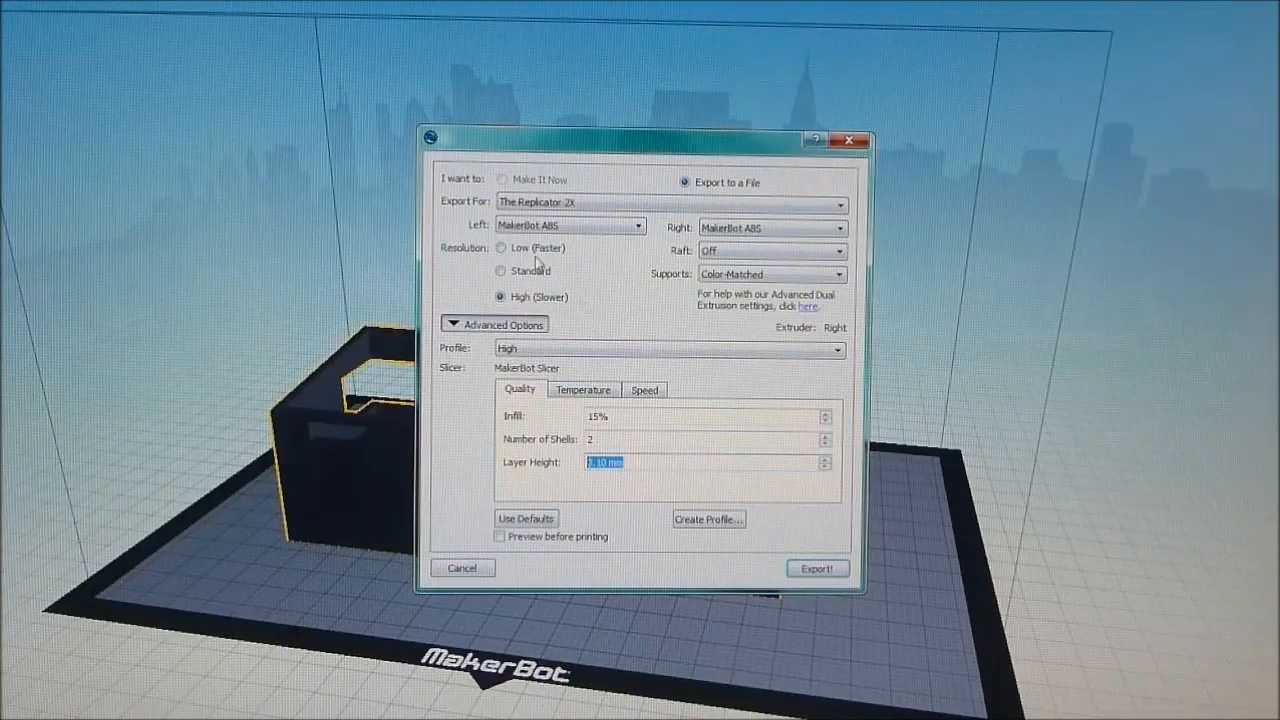
pyautogui.click(501, 247)
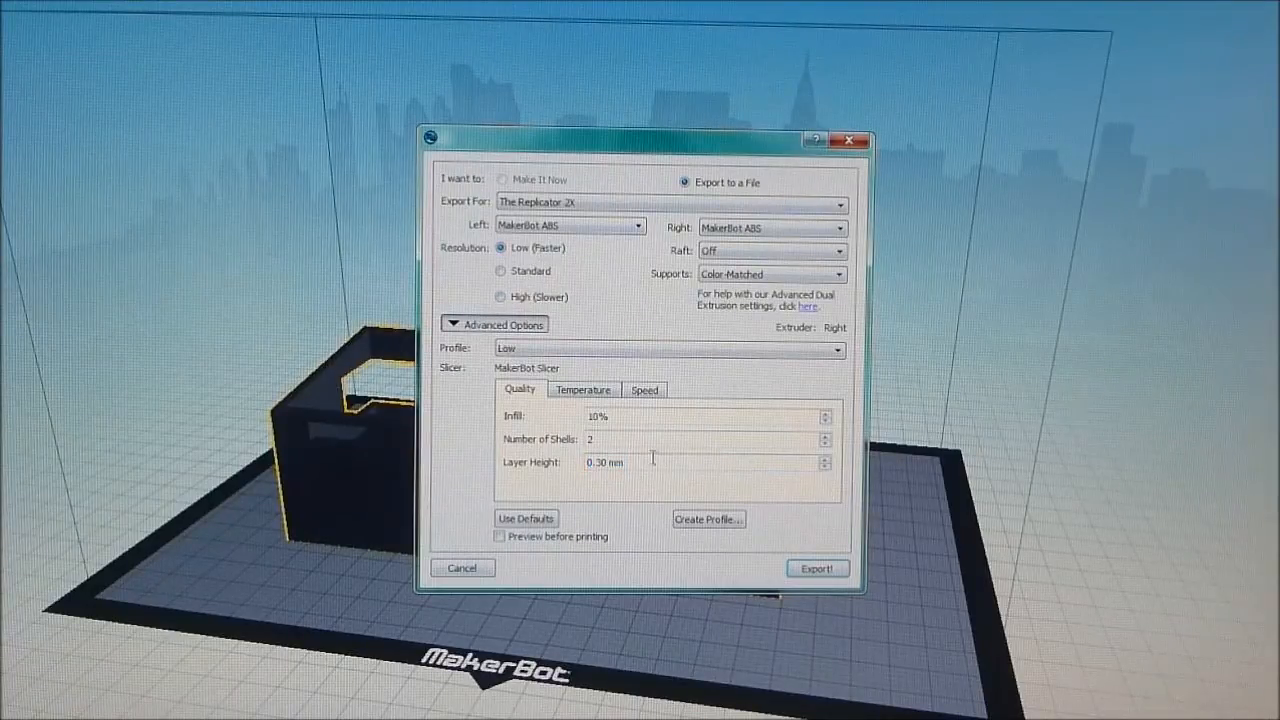
pyautogui.moveTo(650, 461)
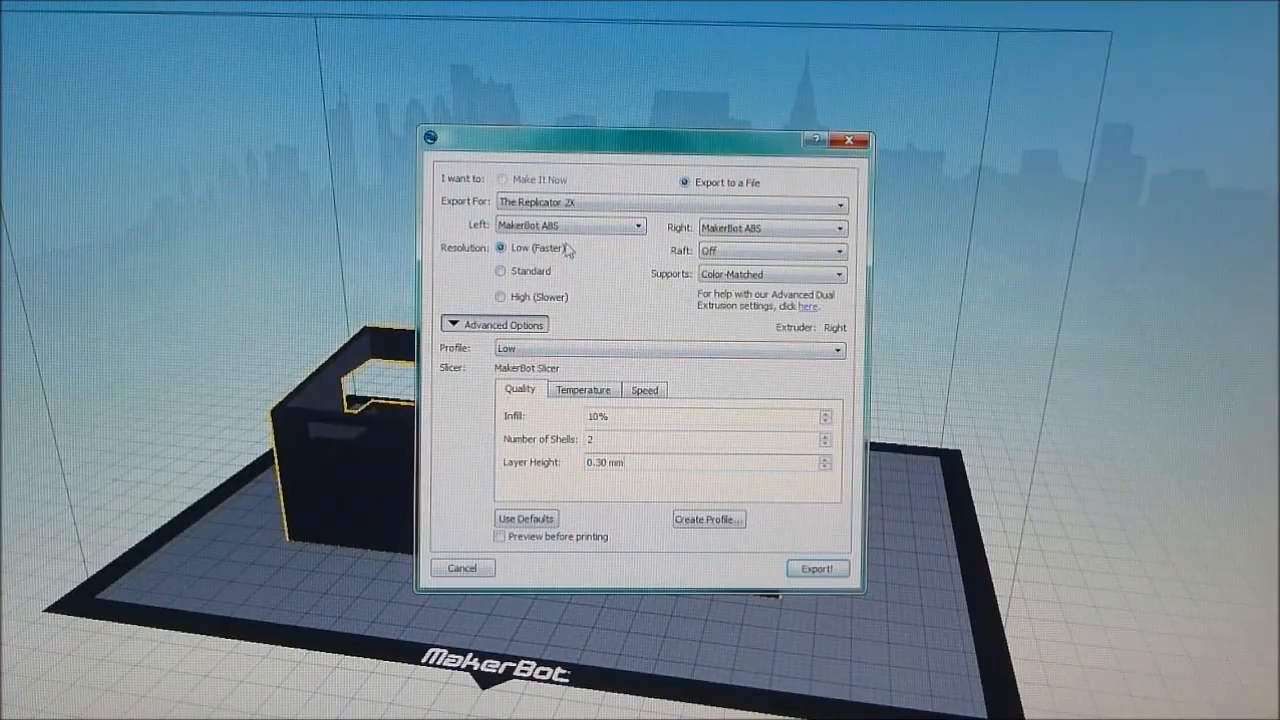
pyautogui.moveTo(535, 258)
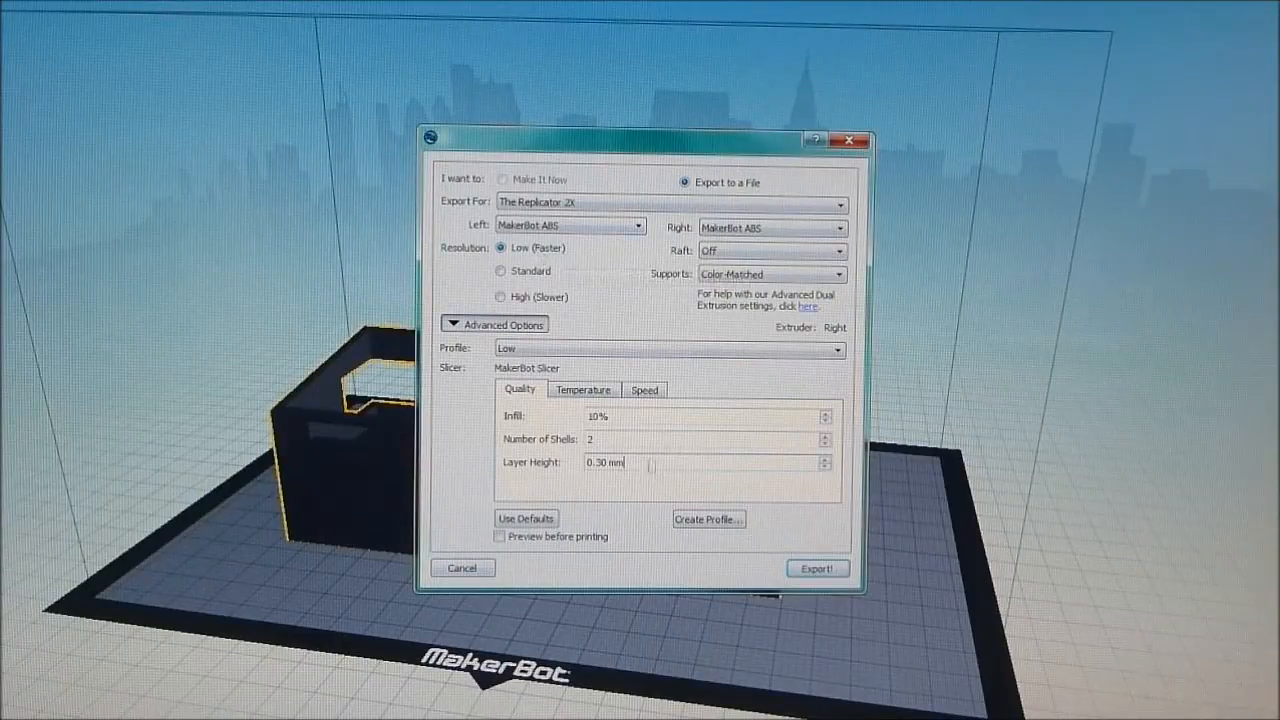
# - Export the house with the low-resolution settings to open the layer preview
pyautogui.click(500, 536)
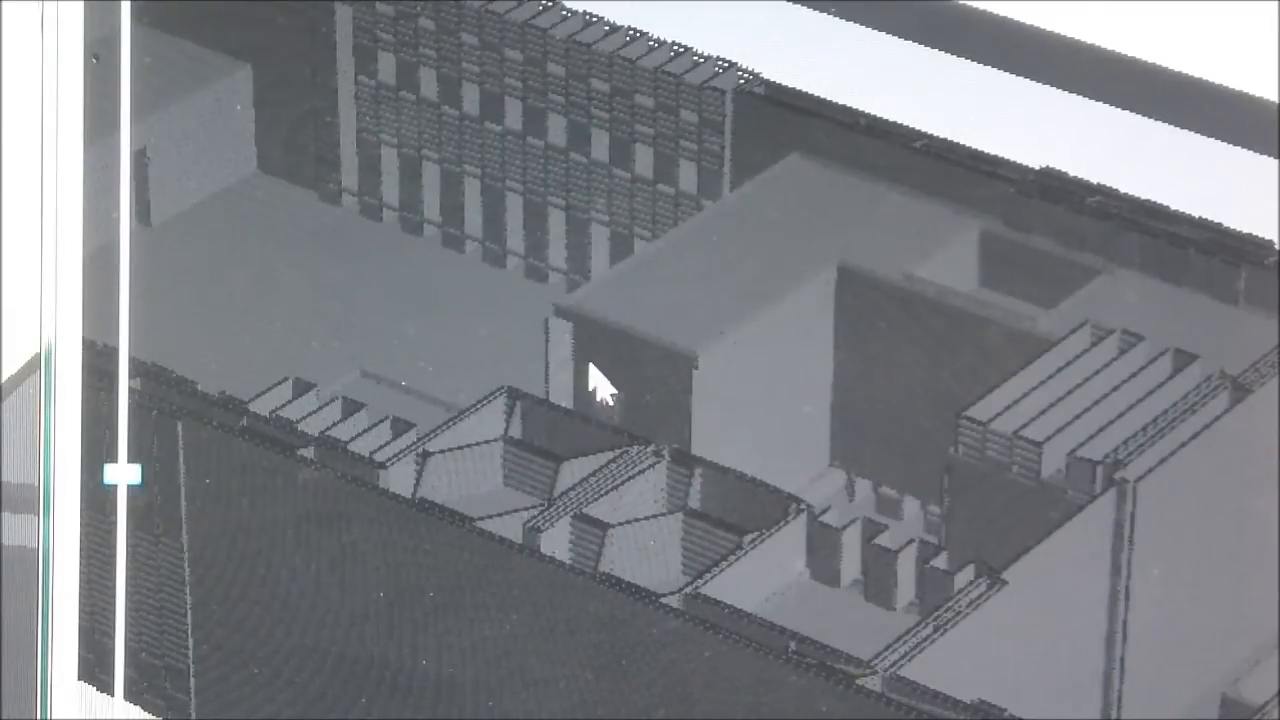
pyautogui.moveTo(470, 440)
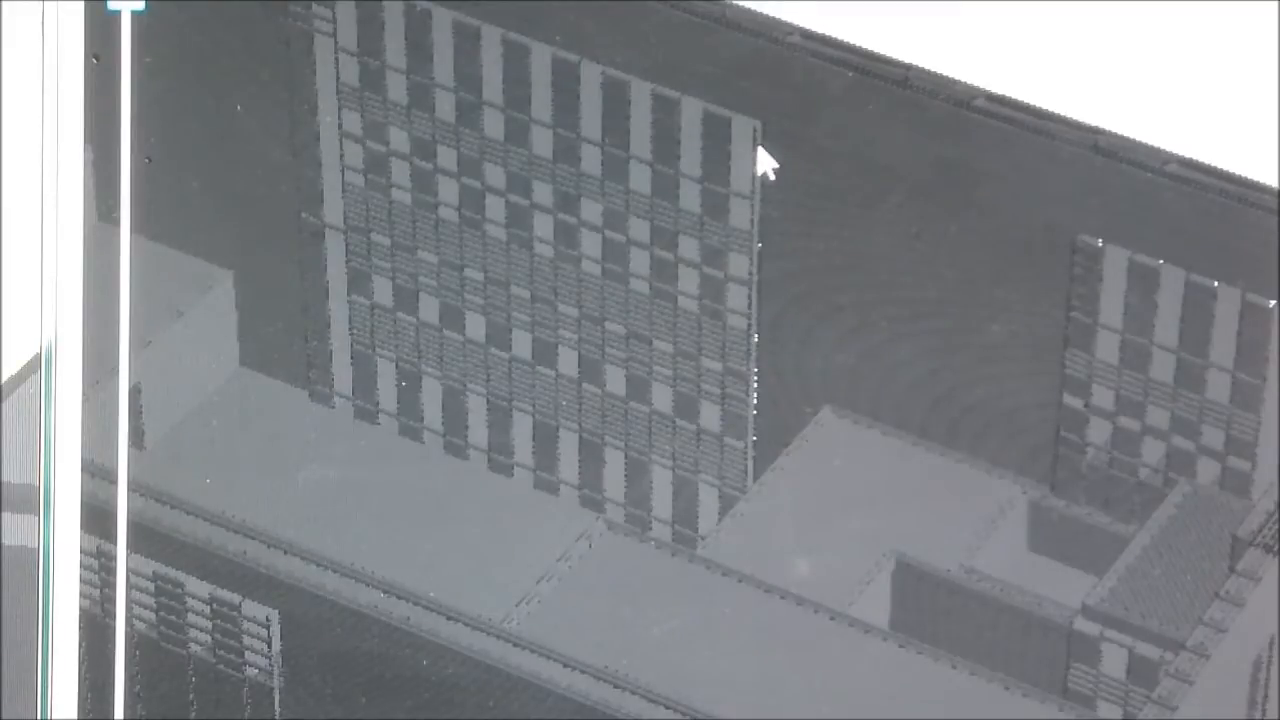
pyautogui.moveTo(545, 125)
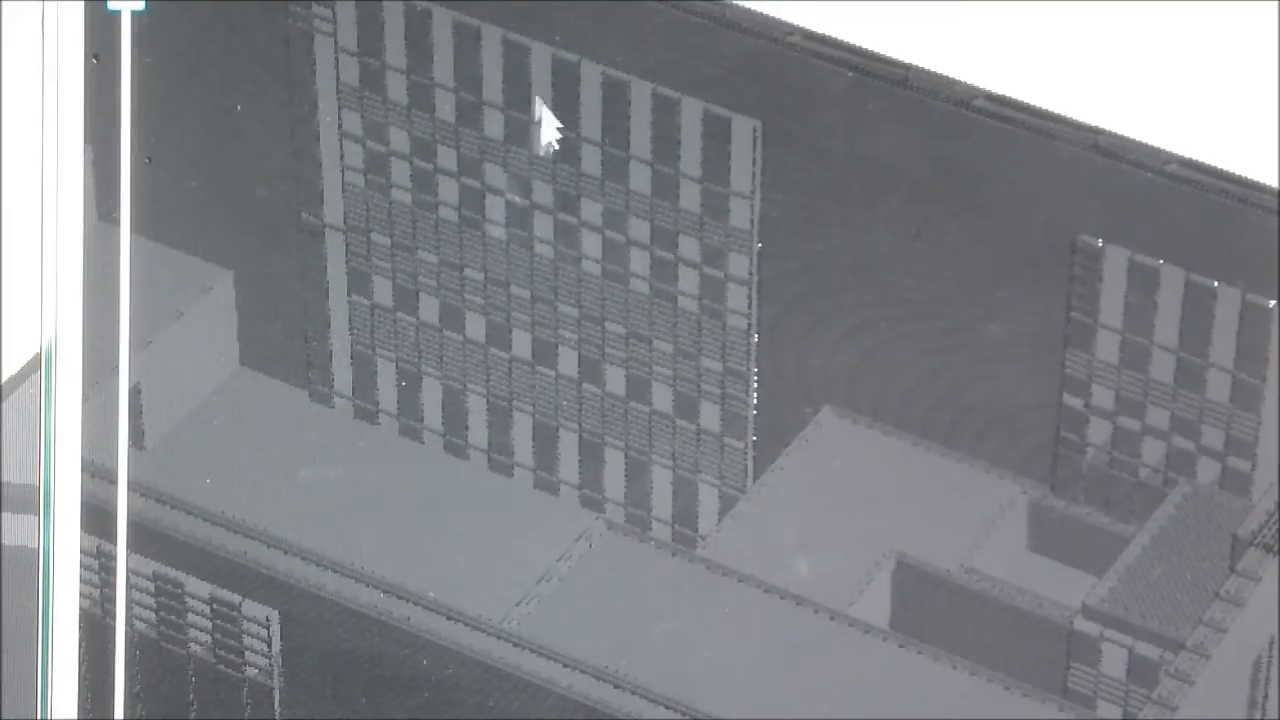
pyautogui.moveTo(585, 270)
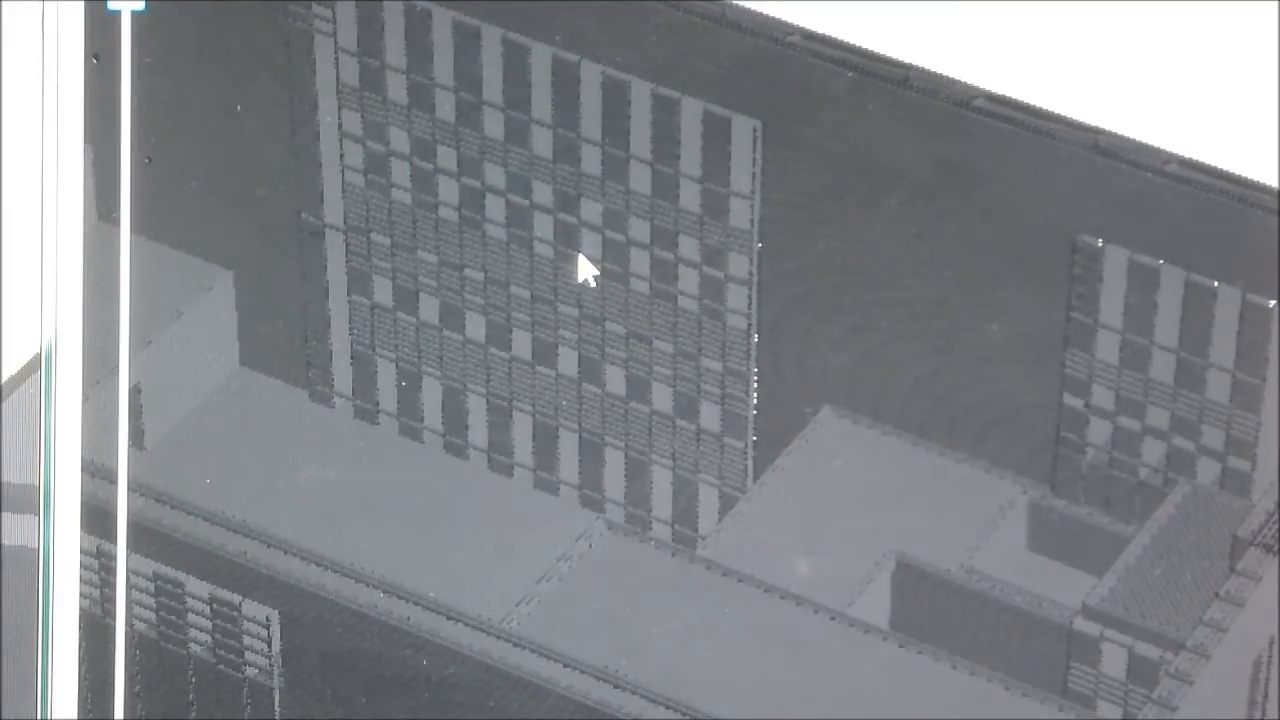